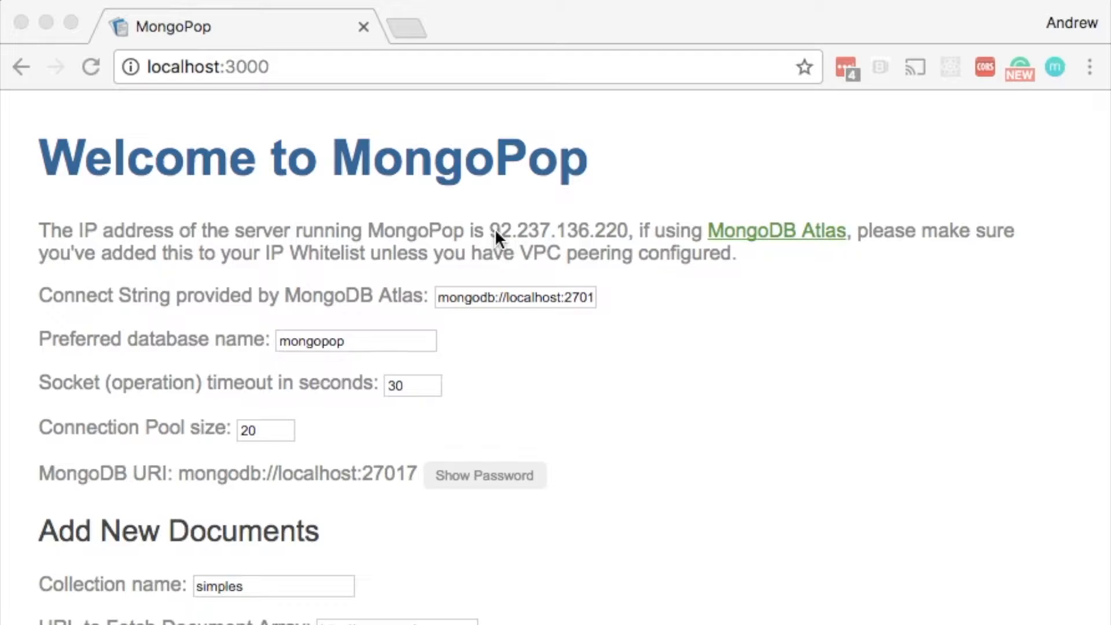
double_click(558, 230)
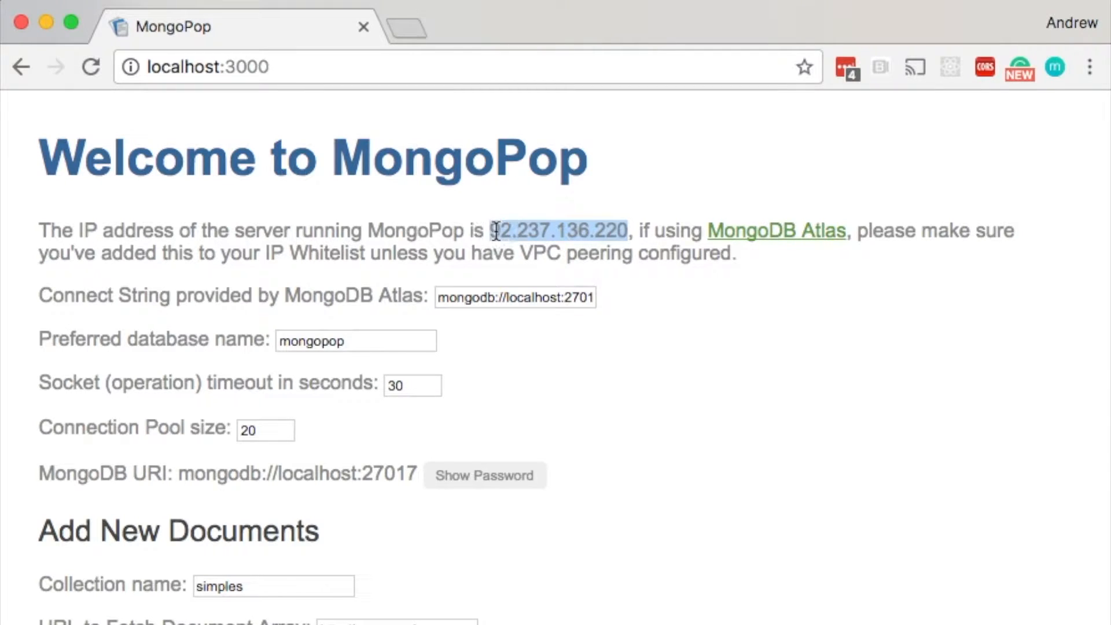
right_click(558, 230)
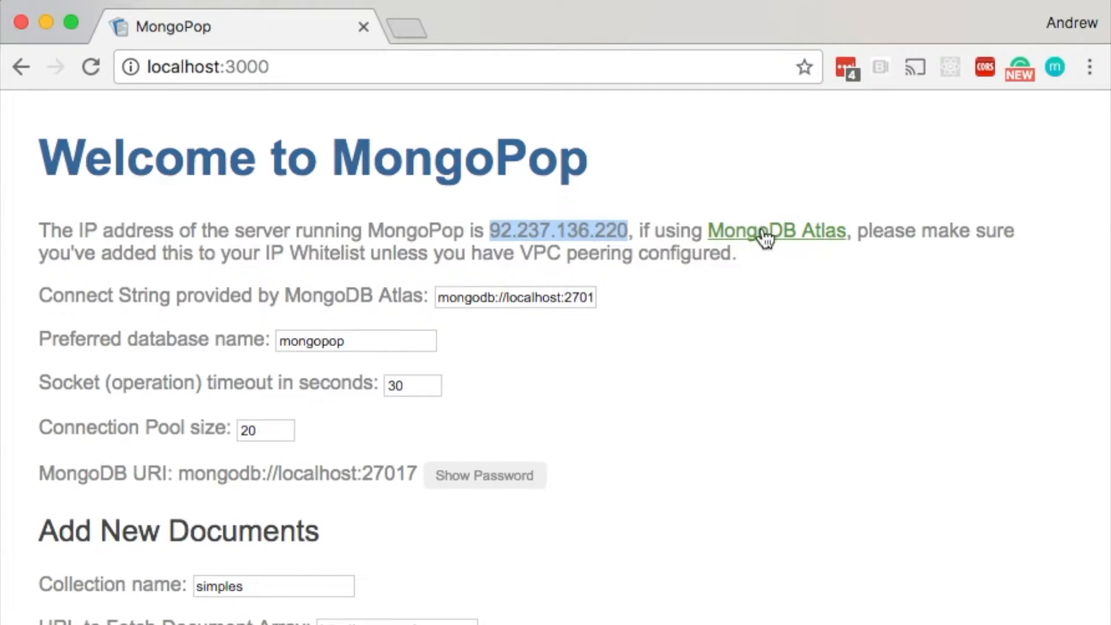
Step: Go to the Atlas cluster's Security > IP Whitelist and start a new entry
left_click(776, 230)
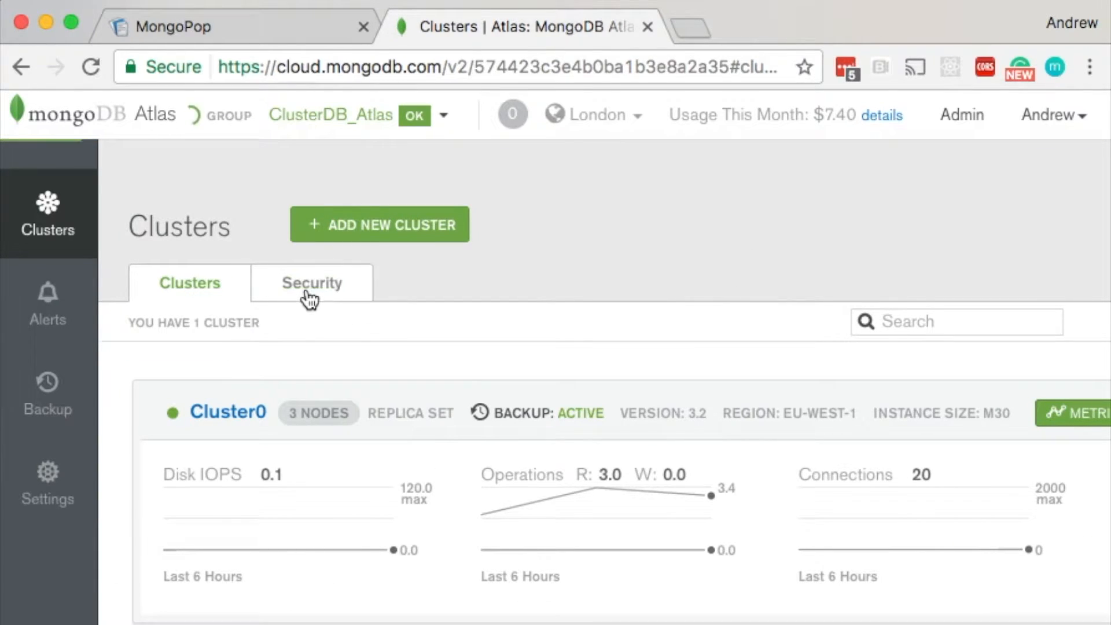
left_click(311, 283)
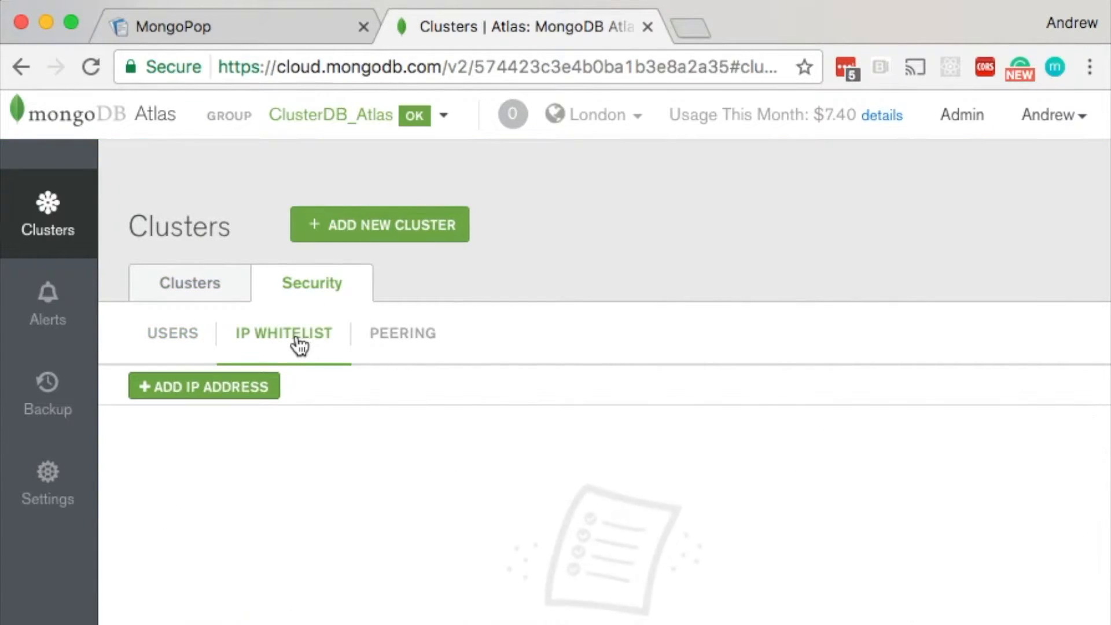
left_click(203, 387)
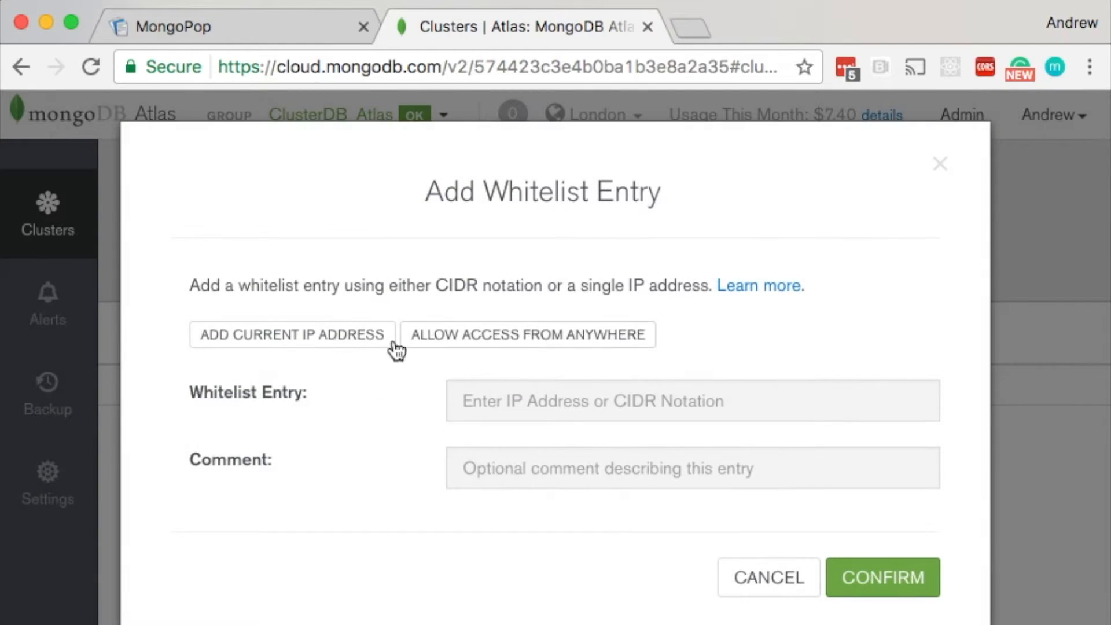
Step: Whitelist 92.237.136.220 with the comment Mongopop and confirm it
left_click(692, 401)
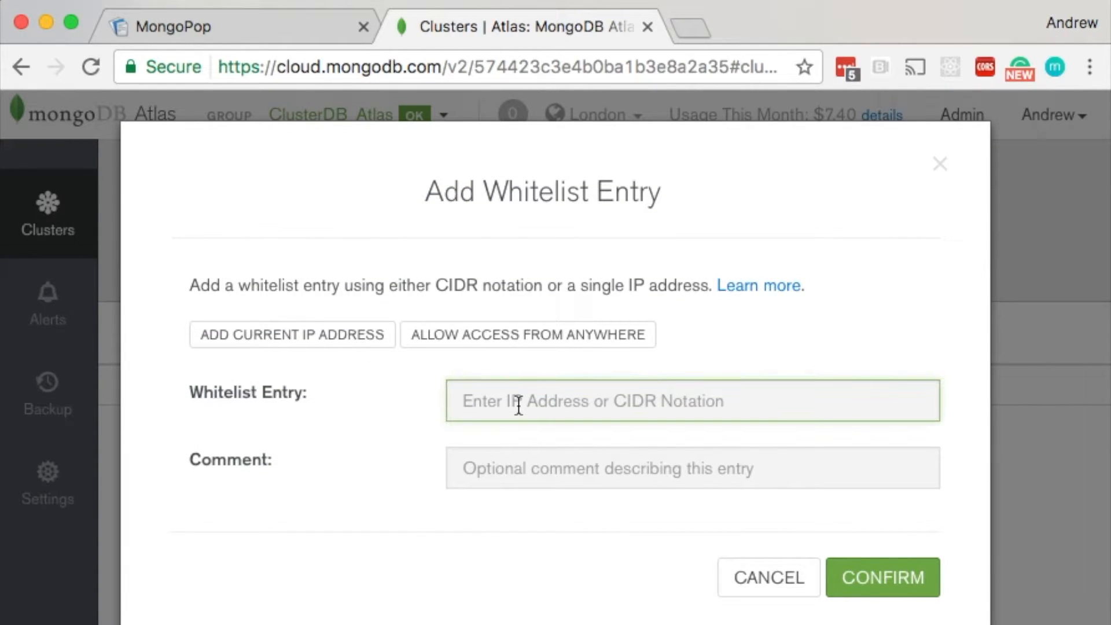
type("92.237.136.220")
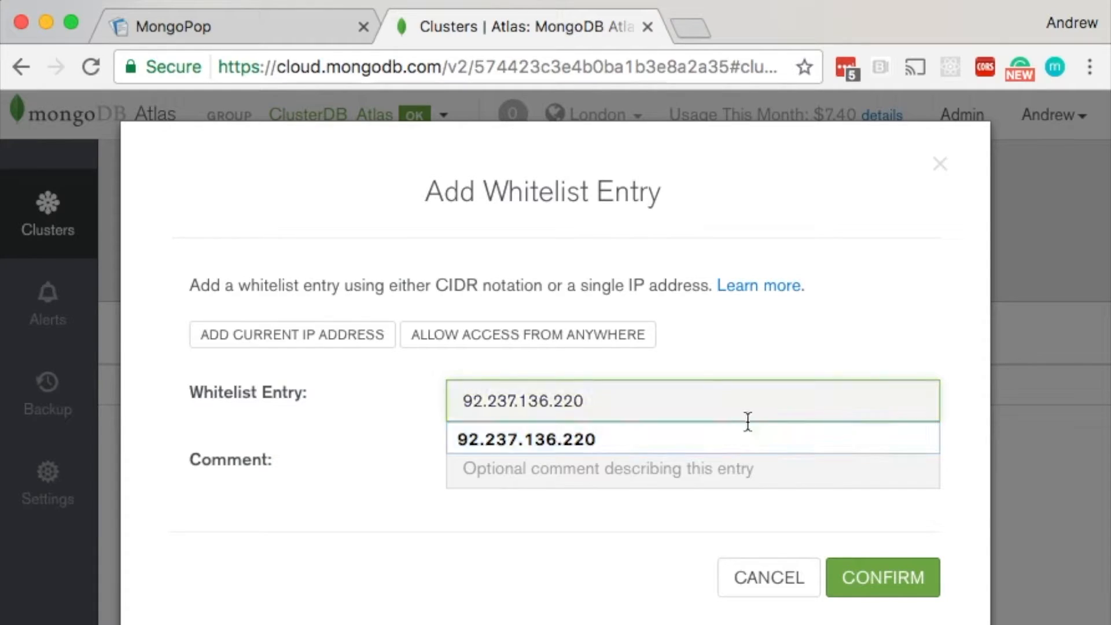
left_click(606, 467)
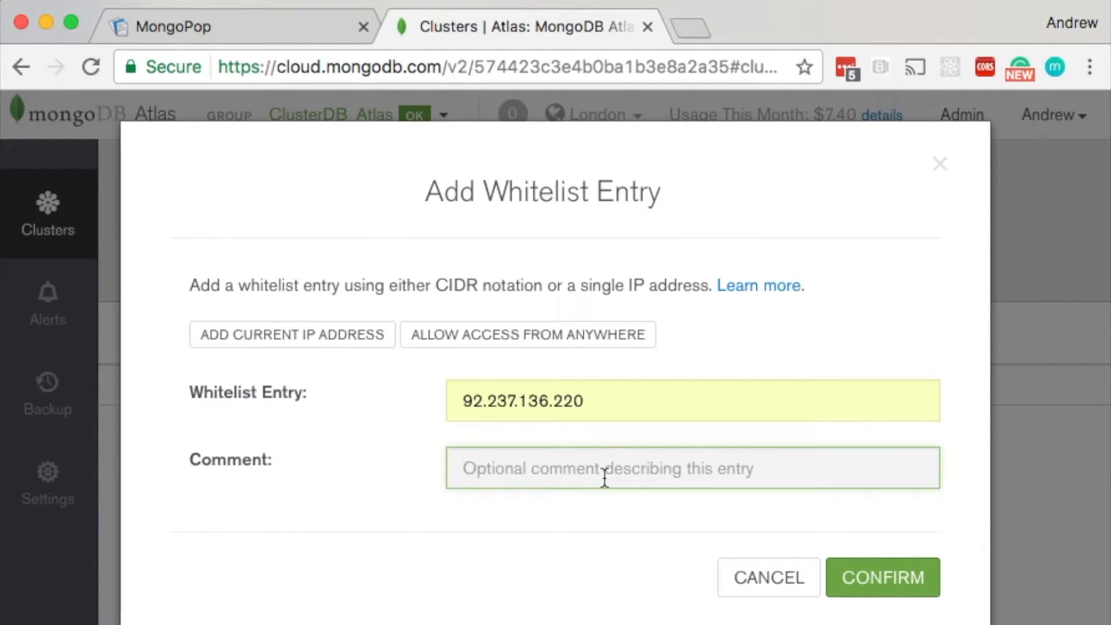
type("Mongopop")
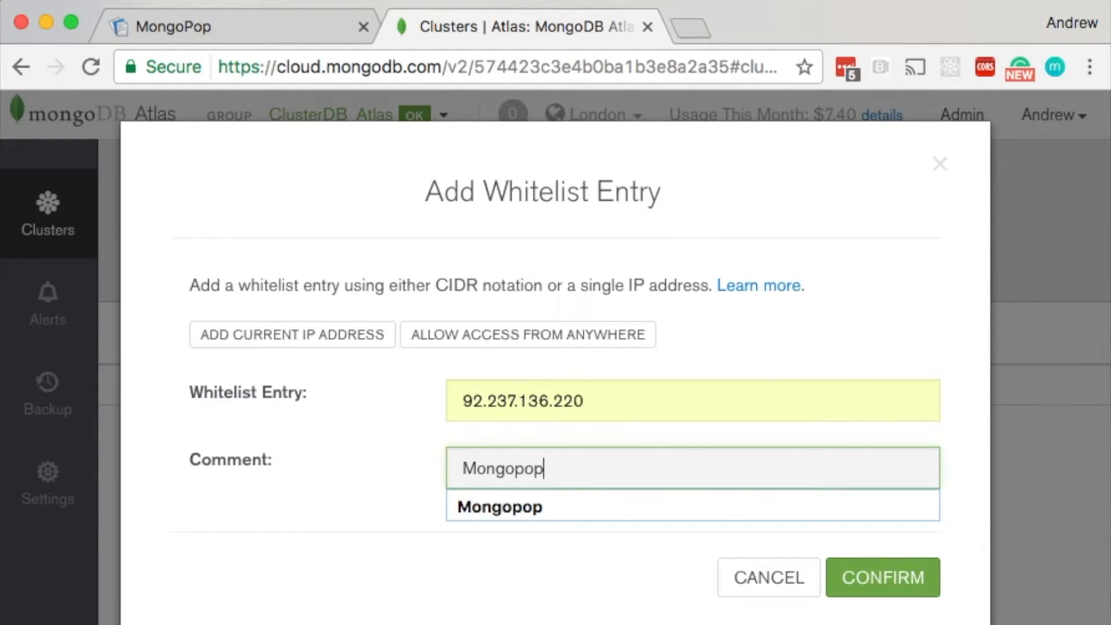
left_click(882, 577)
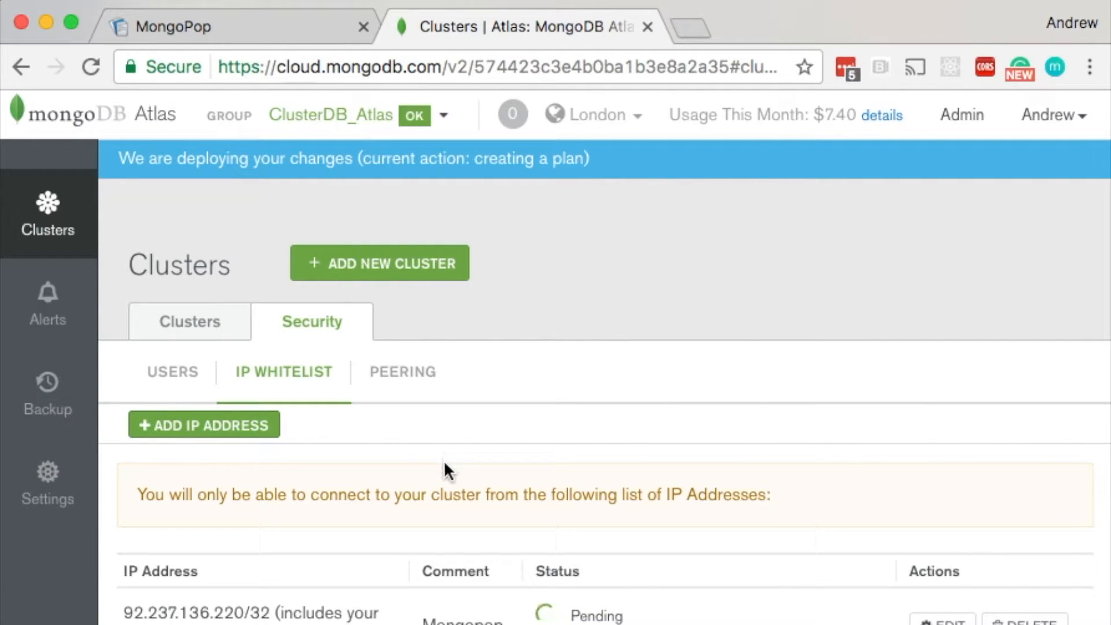
mouse_move(441, 470)
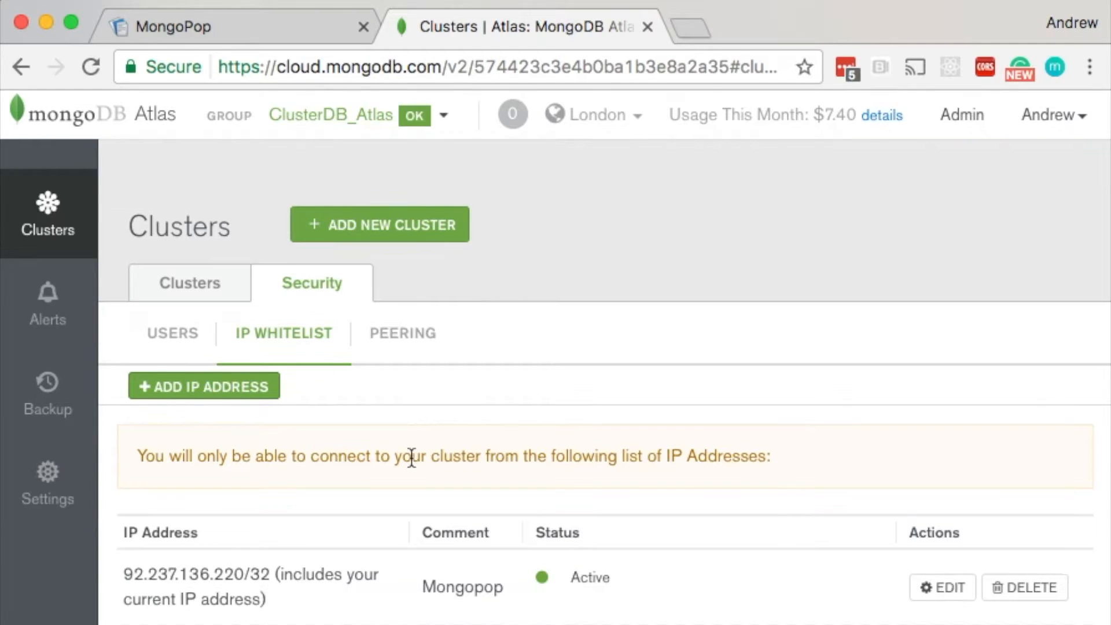
Step: Copy the URI connection string from Cluster0's Connect details
left_click(189, 283)
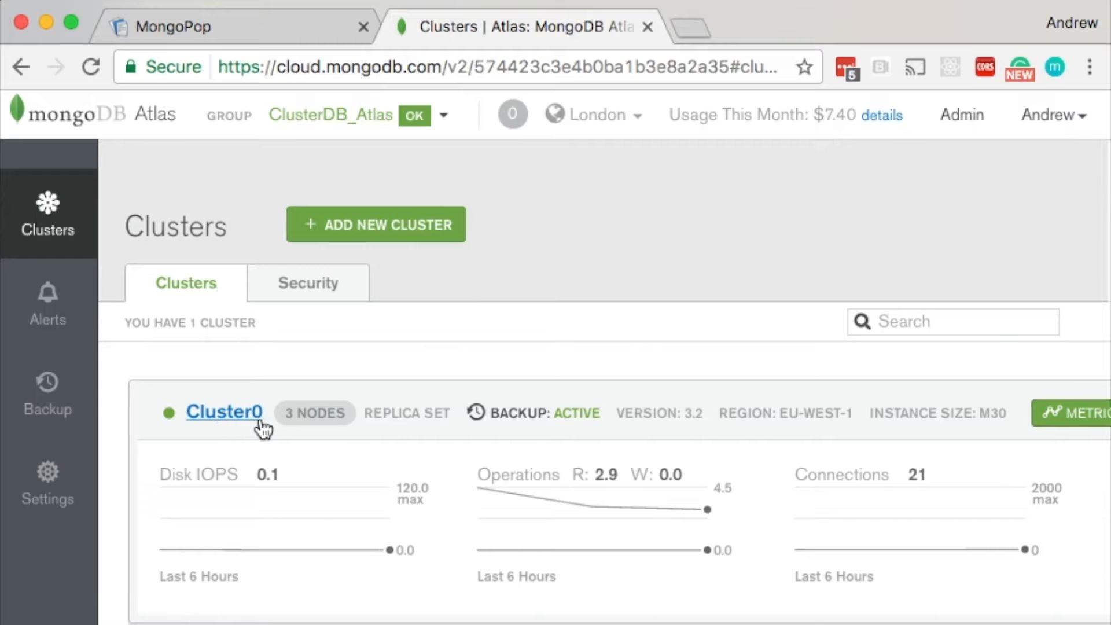
scroll("right", 3)
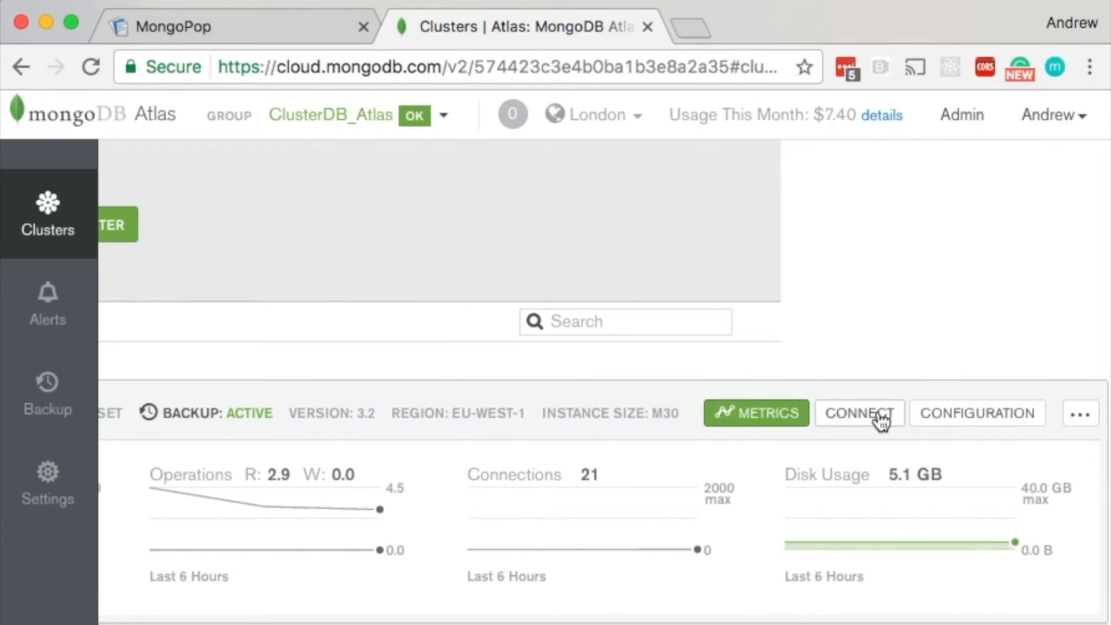
left_click(858, 414)
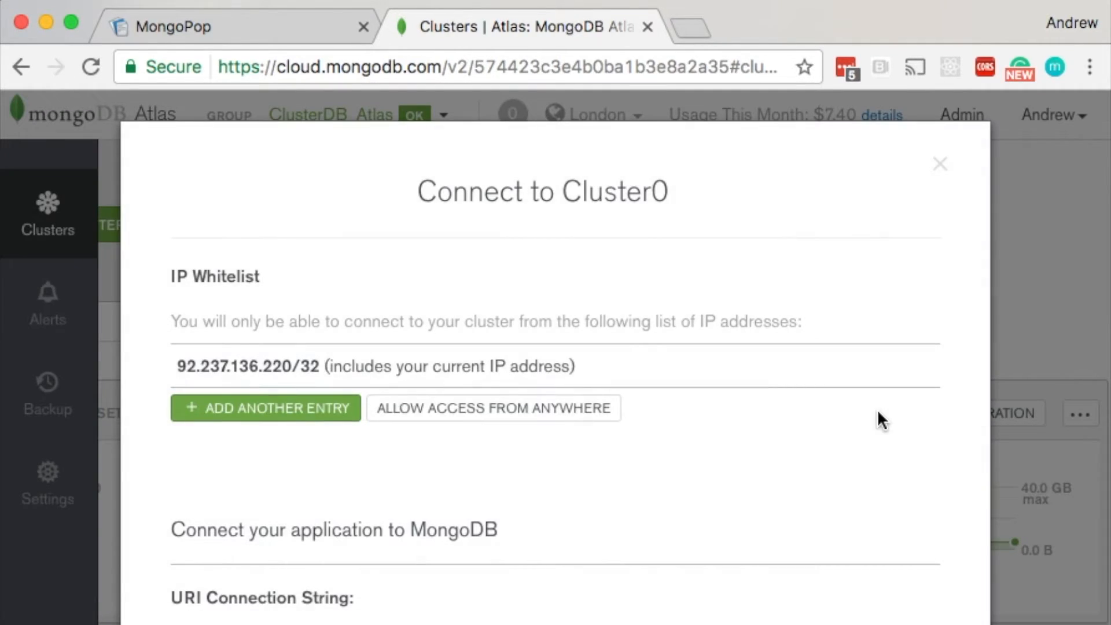
scroll("down", 3)
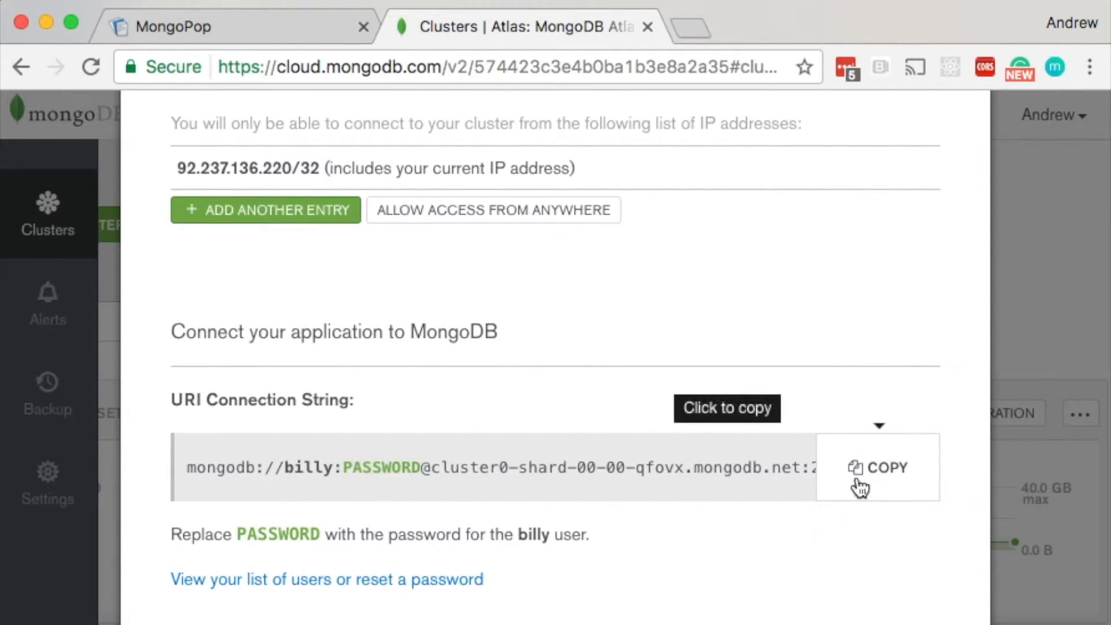
left_click(886, 467)
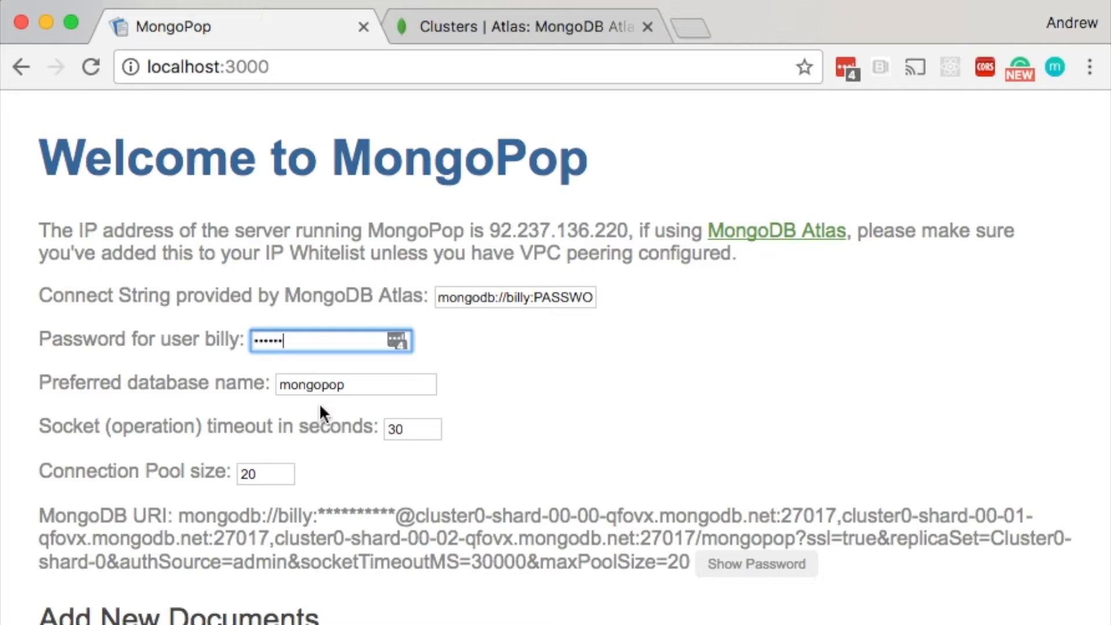
Step: Set the preferred database name to production so the URI targets it
type("production")
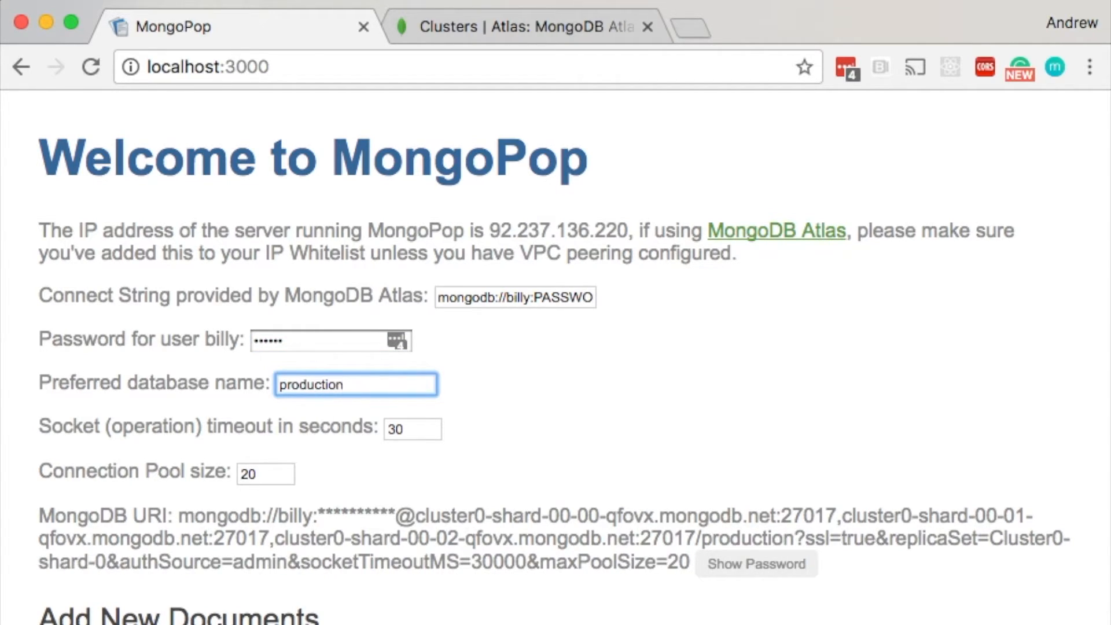
left_click(356, 383)
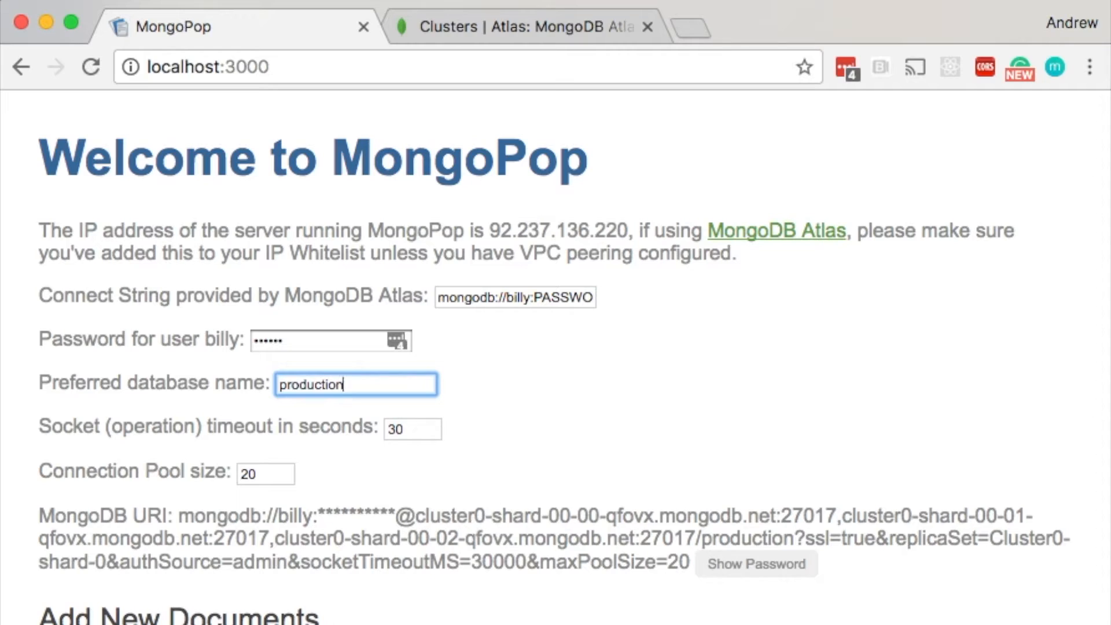
scroll("down", 3)
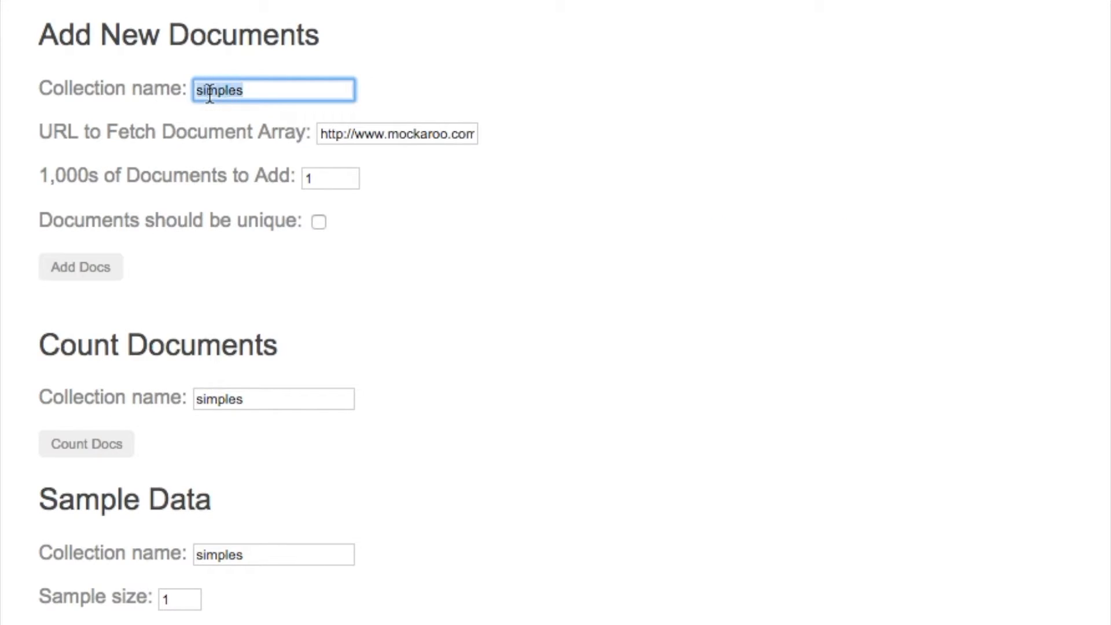
Step: Add 30 thousand mock documents to the people collection and target it for counting
type("people")
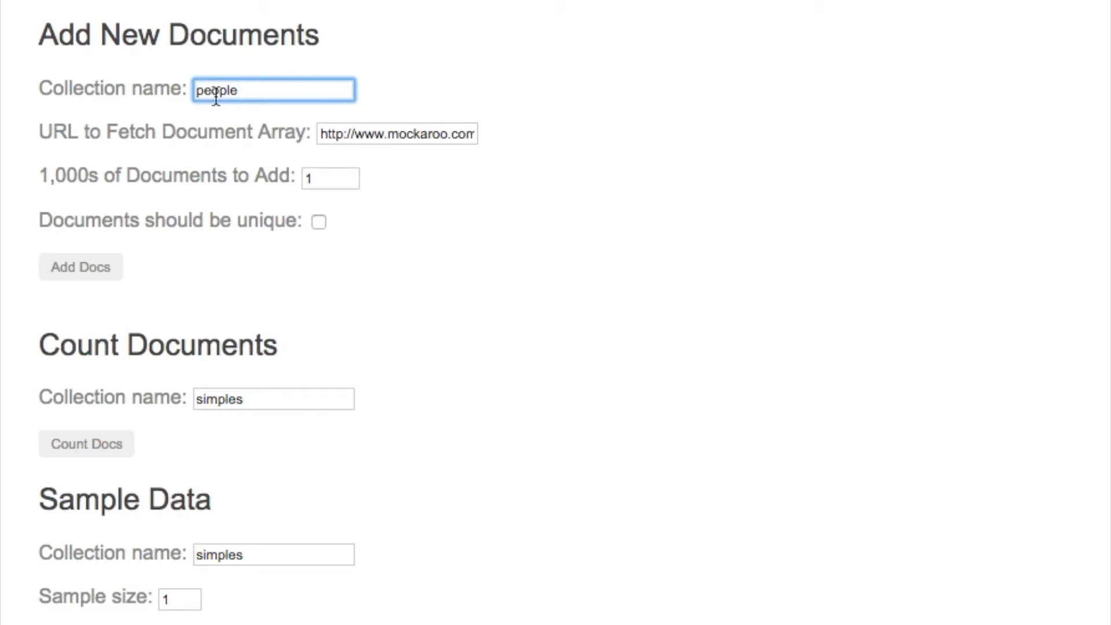
left_click(326, 179)
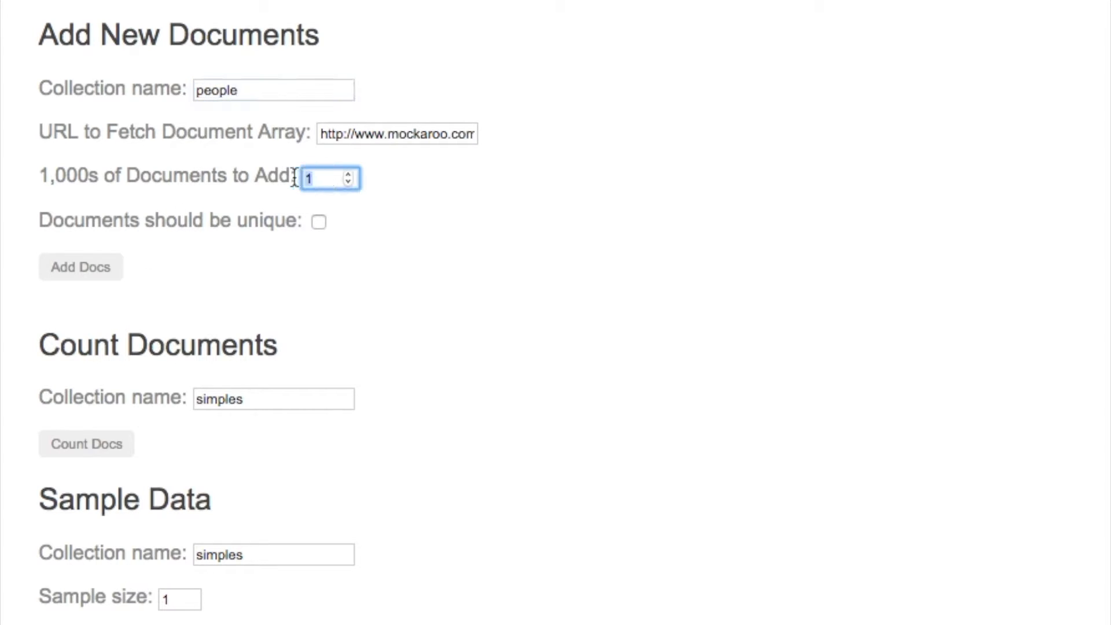
type("30")
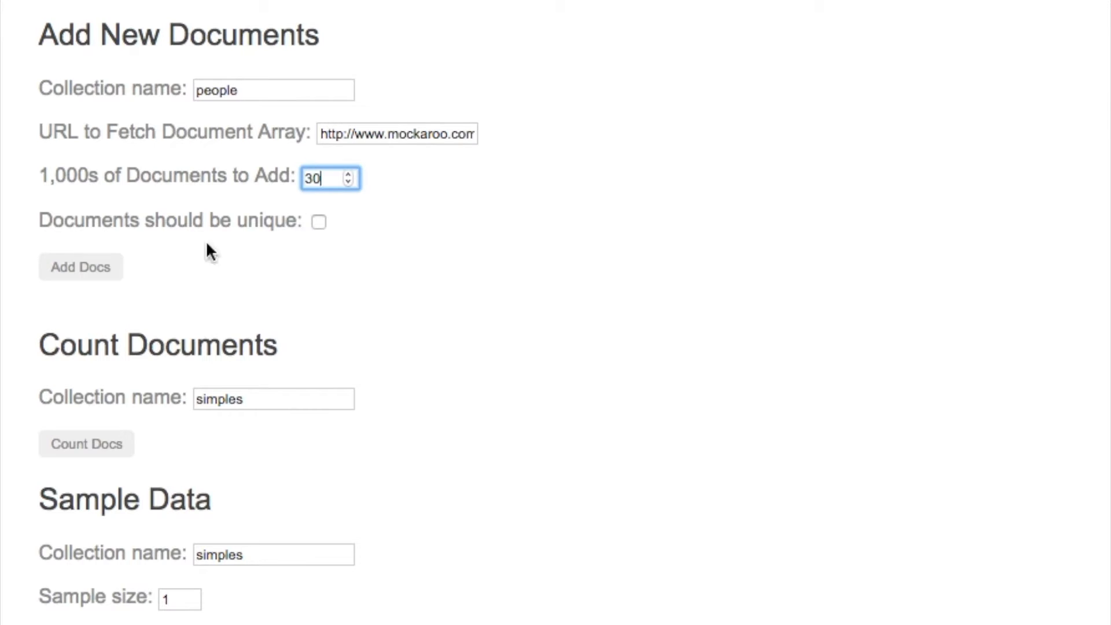
left_click(80, 268)
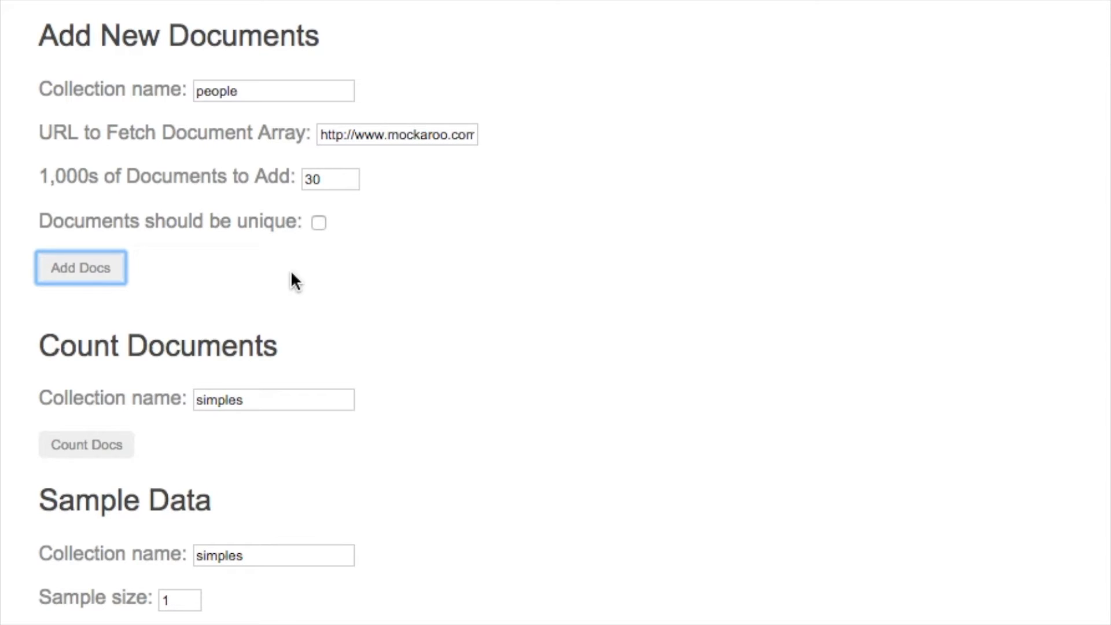
left_click(81, 267)
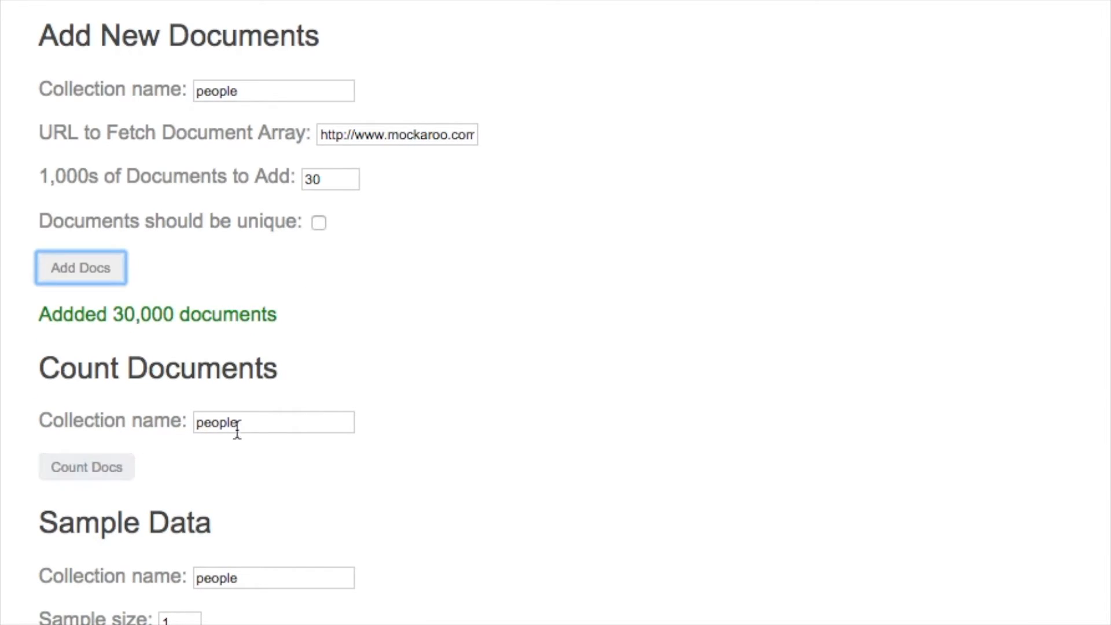
left_click(85, 467)
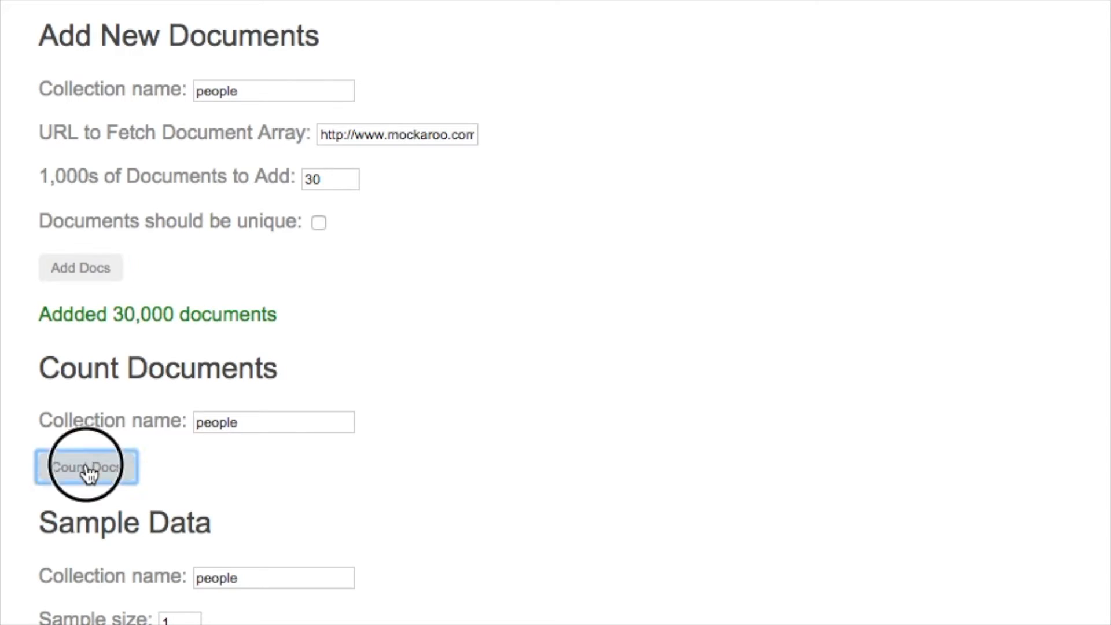
Step: Retrieve a three-document sample from people and pick out the gender field
left_click(86, 467)
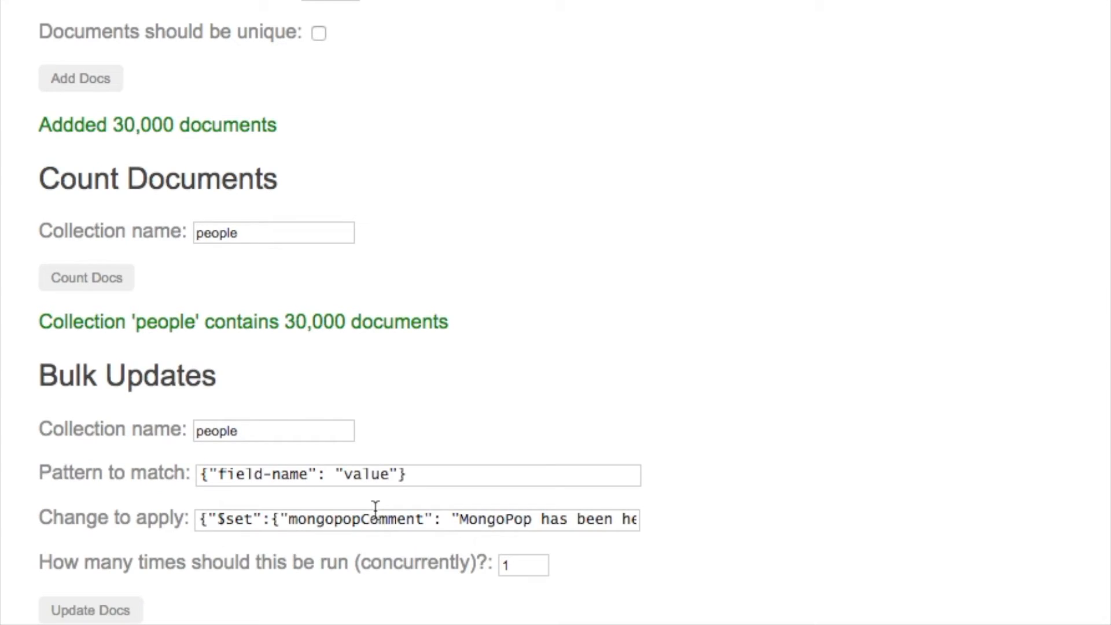
left_click(90, 421)
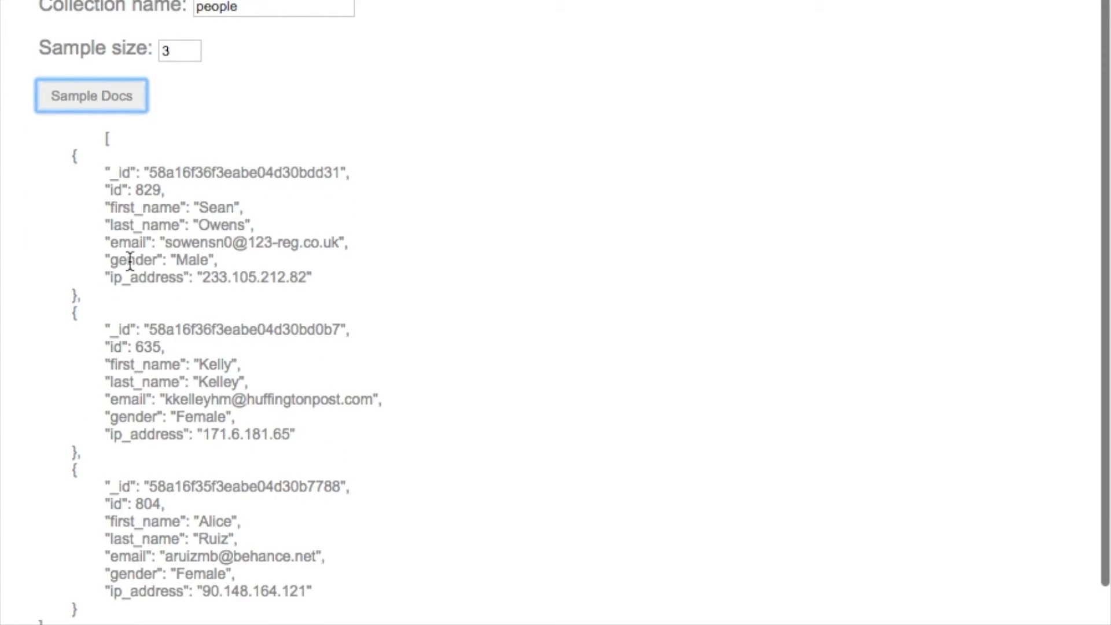
double_click(134, 261)
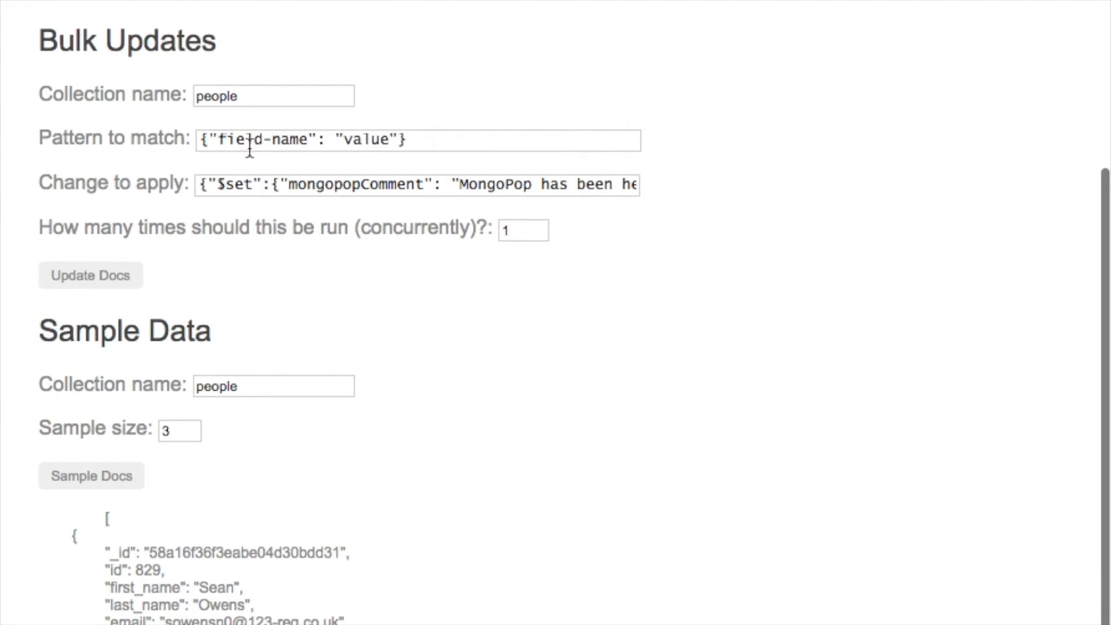
Step: Match {"gender": "Male"} and set the comment This is a man with a $inc mongopopCounter
double_click(273, 140)
type("gender")
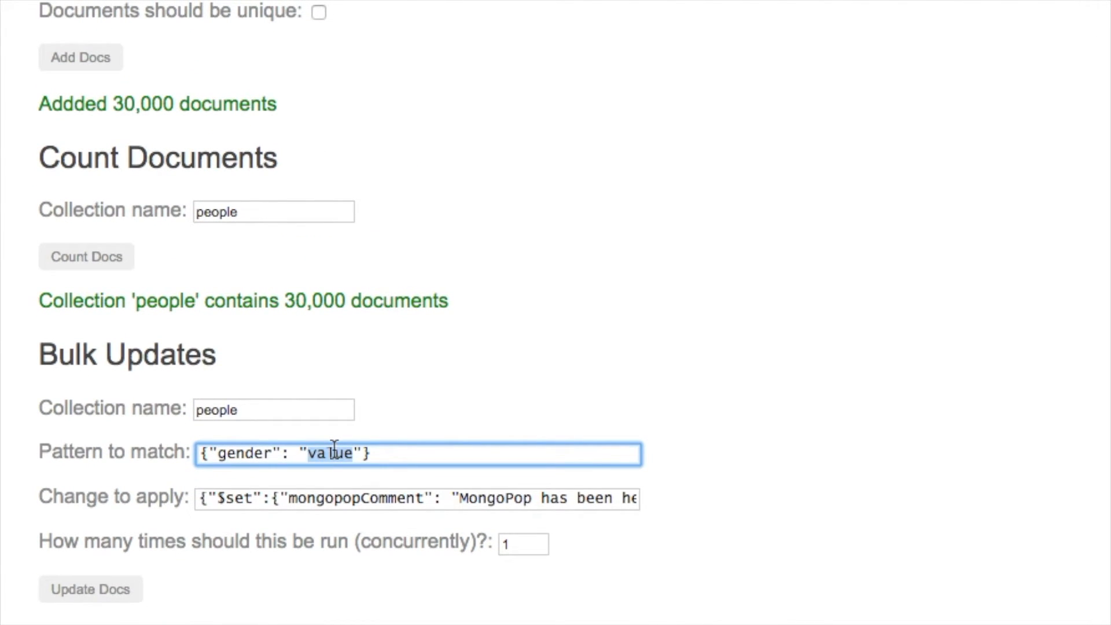
type("Male")
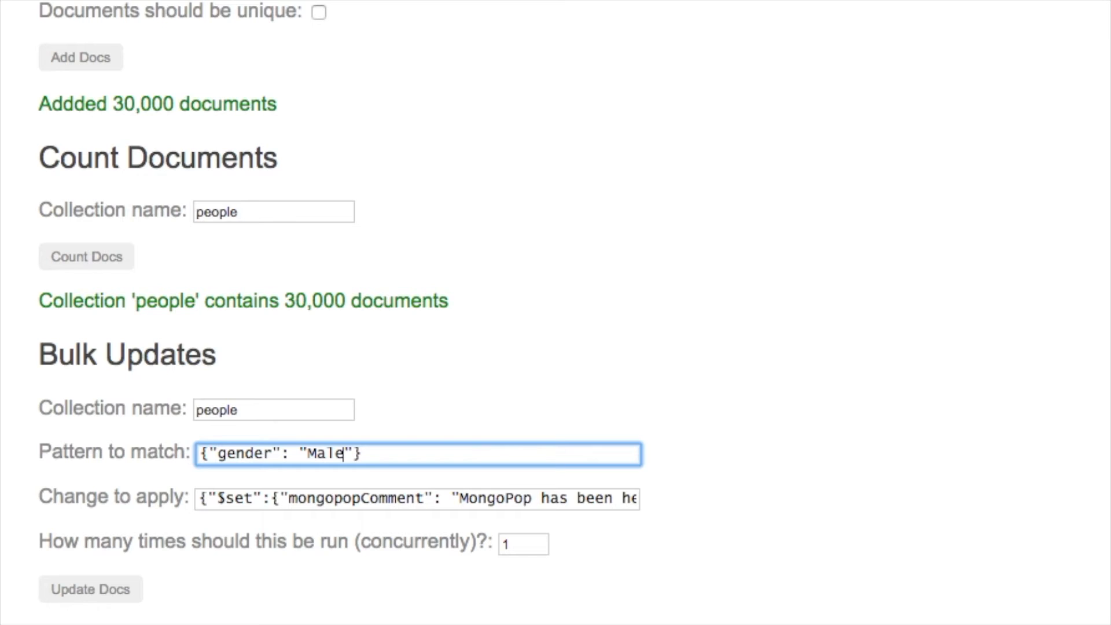
scroll("down", 3)
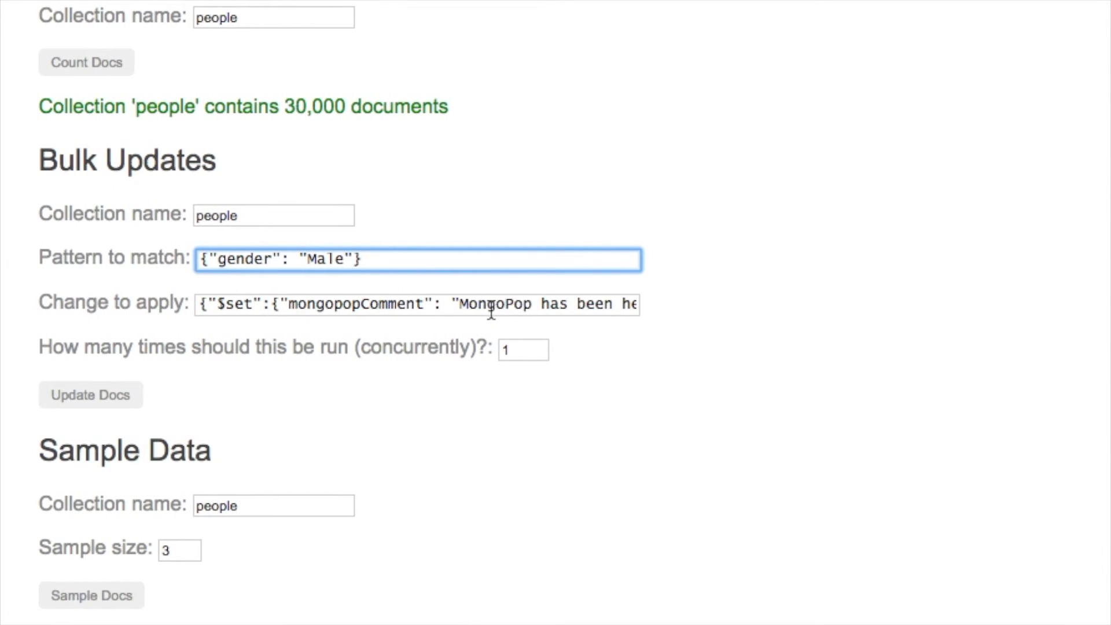
double_click(491, 305)
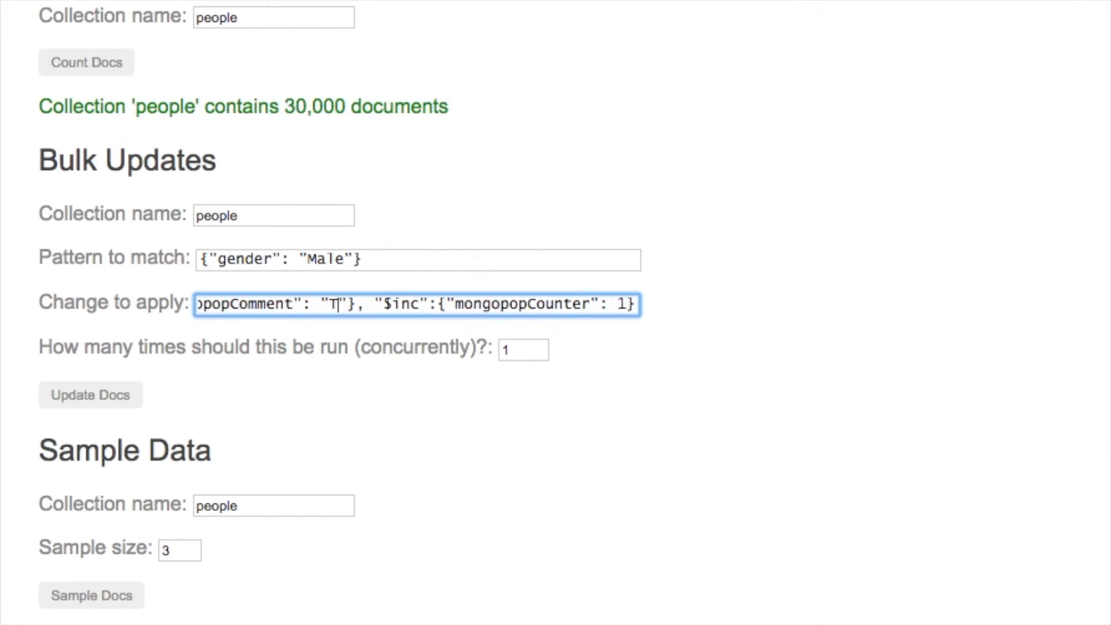
type("his i")
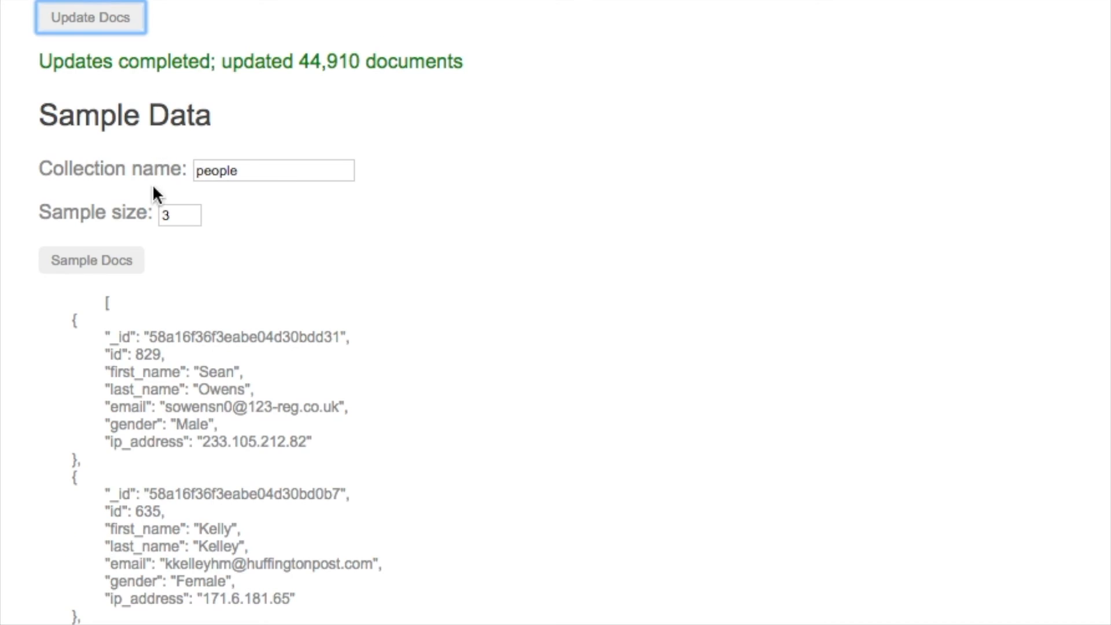
Step: Sample people again and highlight the new comment This is a man
left_click(90, 261)
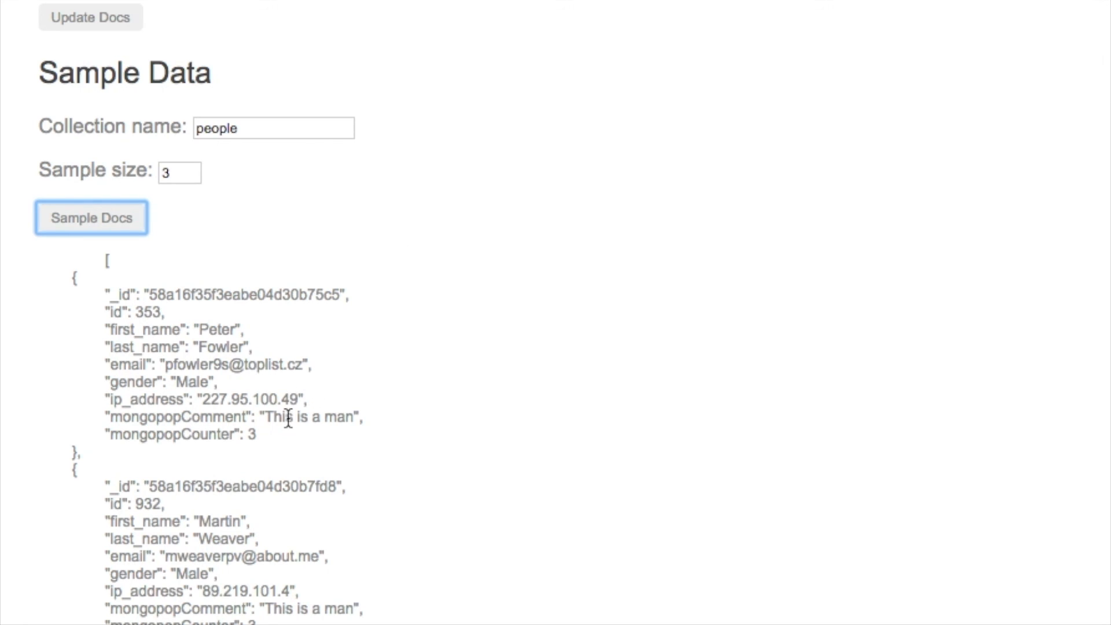
left_click_drag(267, 417, 354, 416)
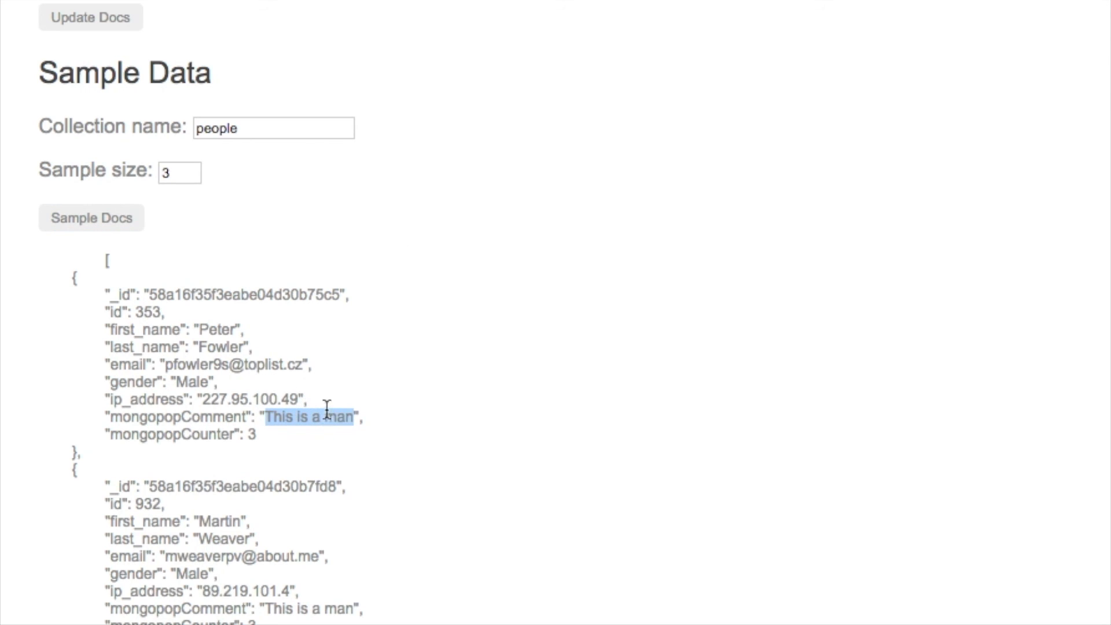
mouse_move(383, 317)
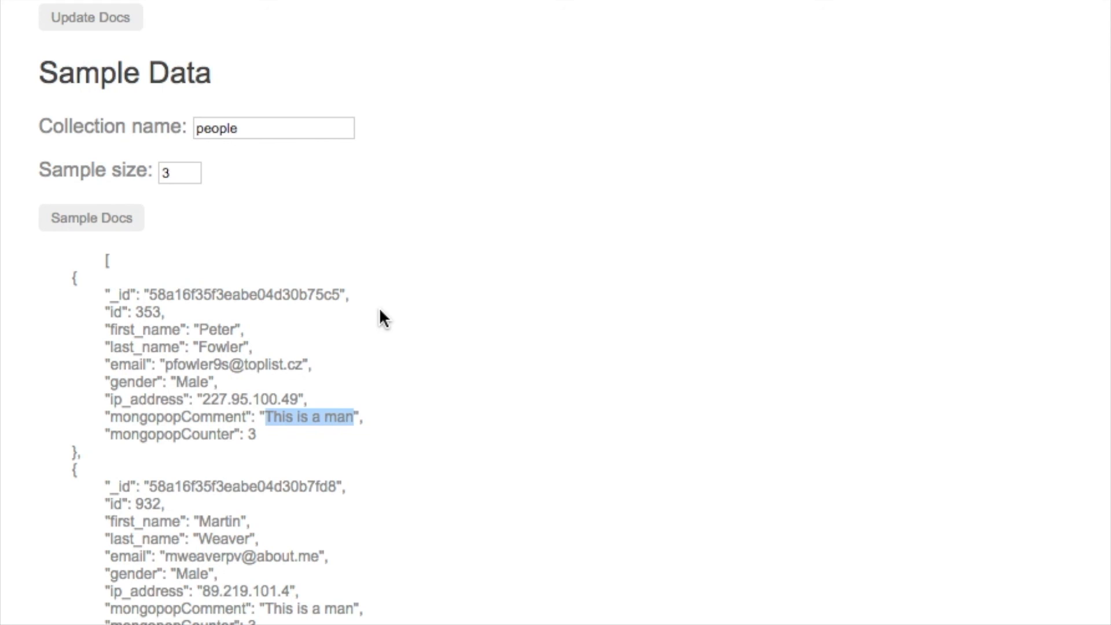